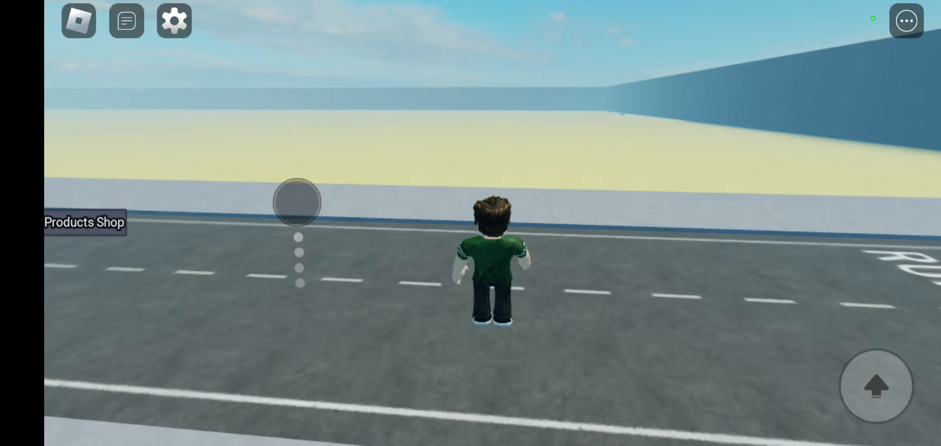
- Walk the avatar across the road and jump at the pavement edge toward the sand
left_click_drag(297, 202, 225, 345)
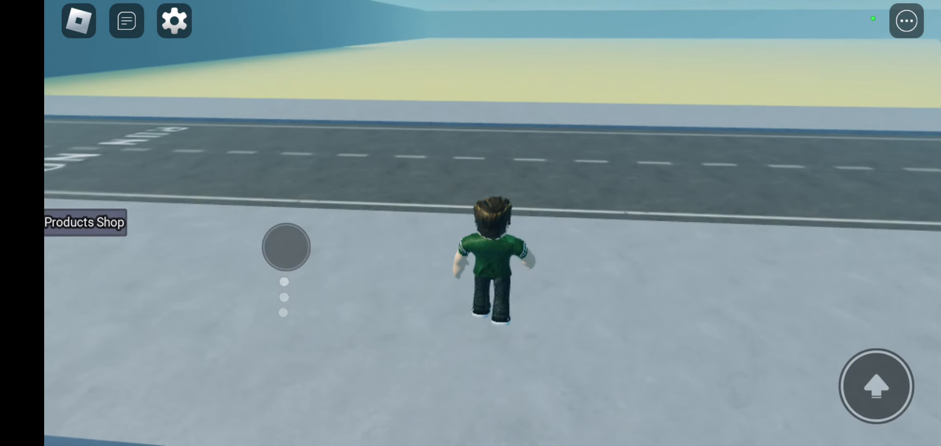
left_click(875, 386)
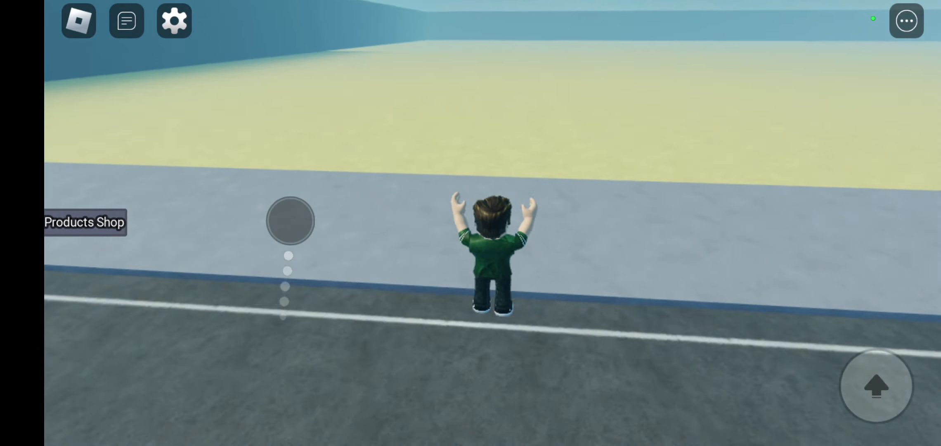